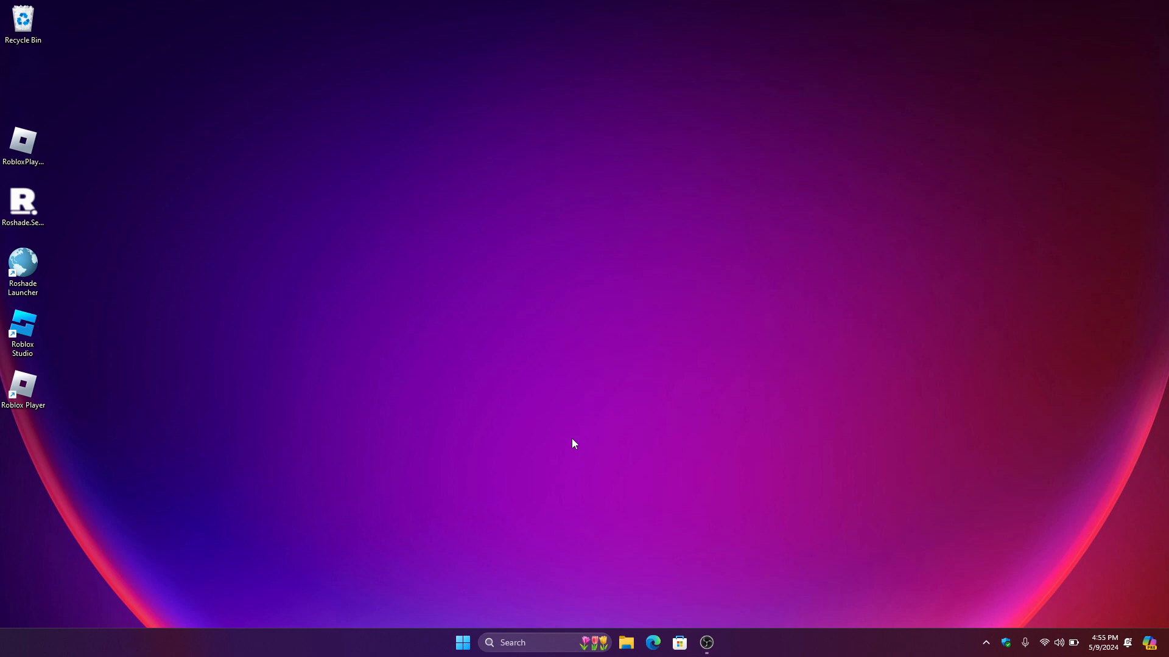
mouse_move(571, 442)
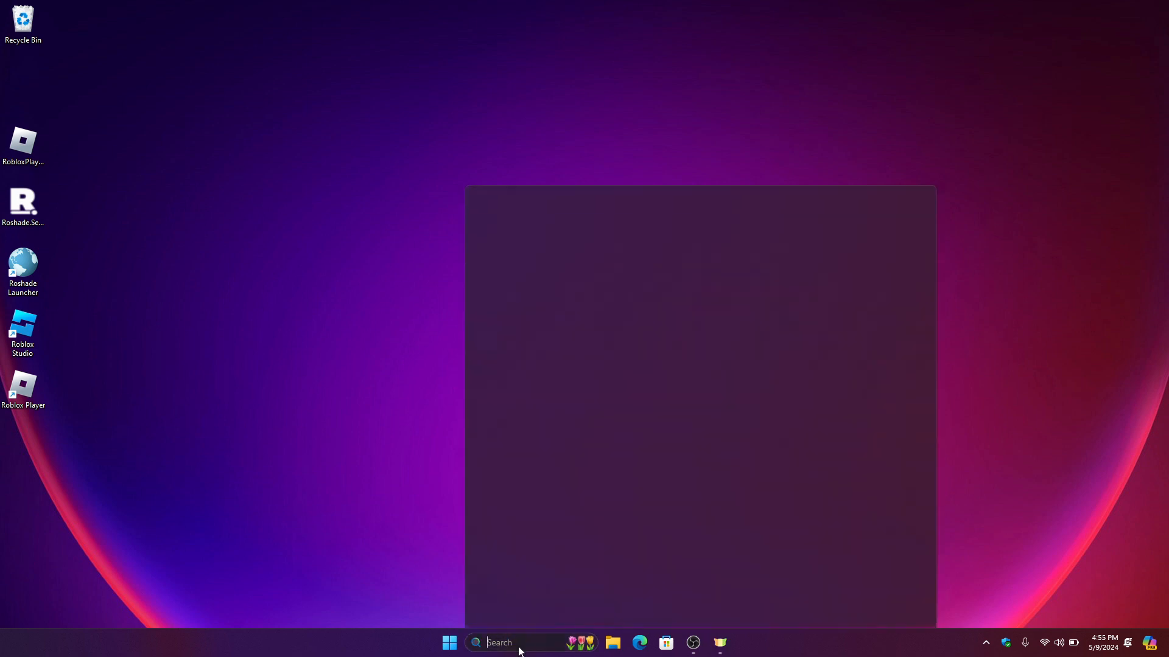
Launch Task Manager from a 'task manager' search and scroll the Processes list
type("task manager")
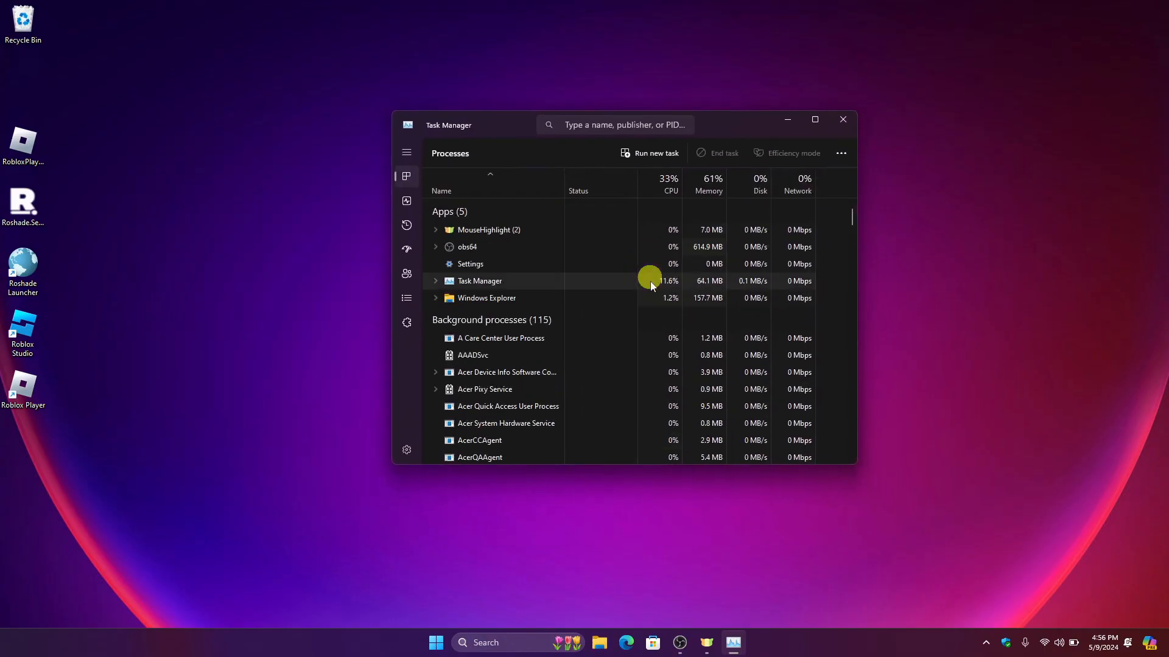
scroll("down", 3)
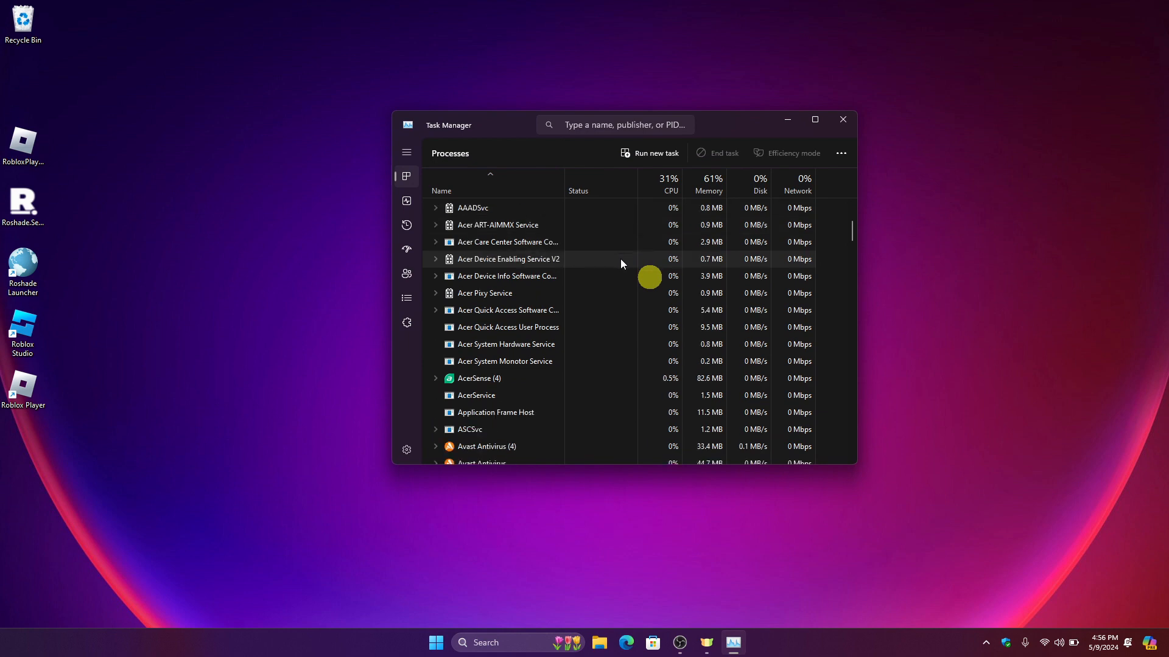
scroll("down", 3)
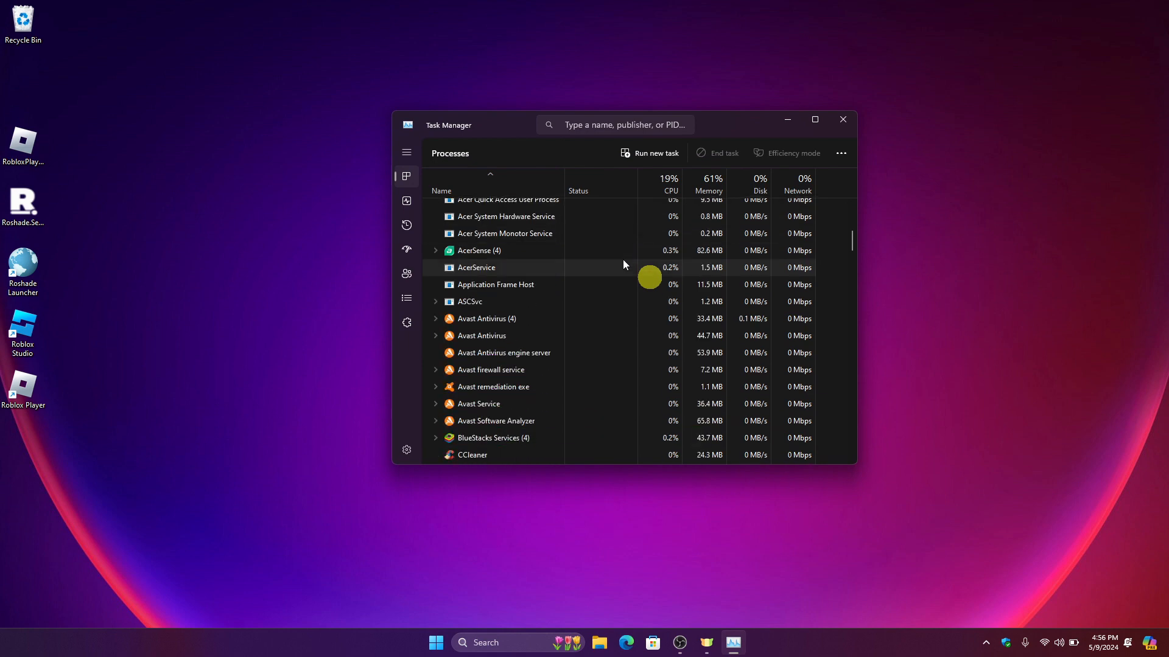
scroll("down", 3)
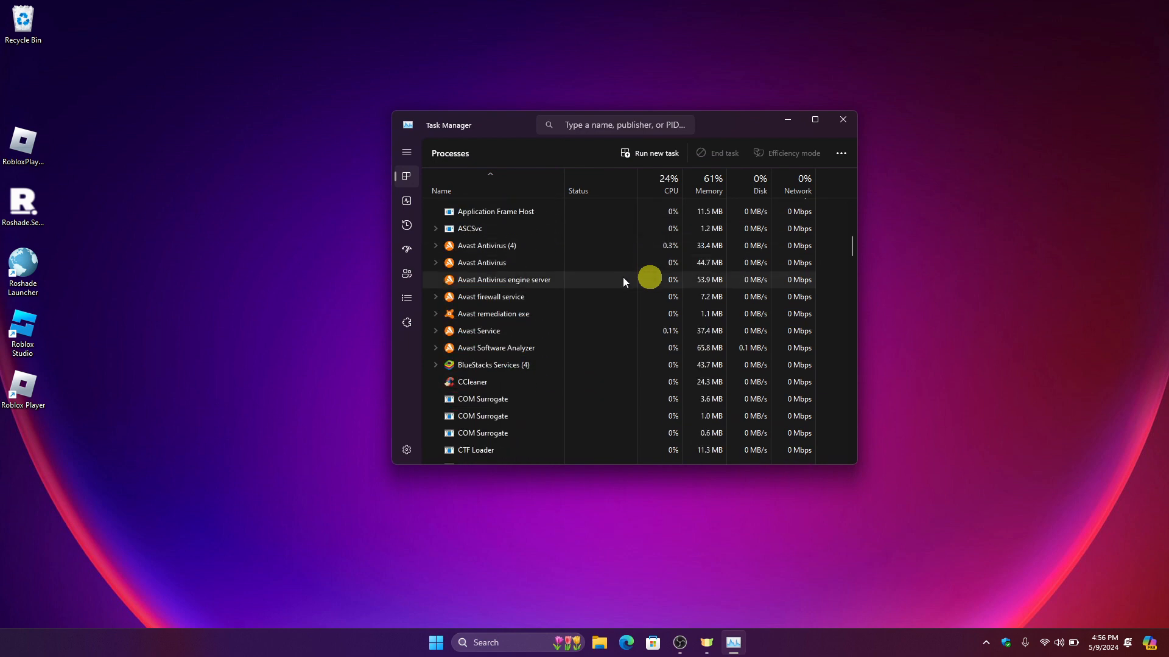
scroll("down", 3)
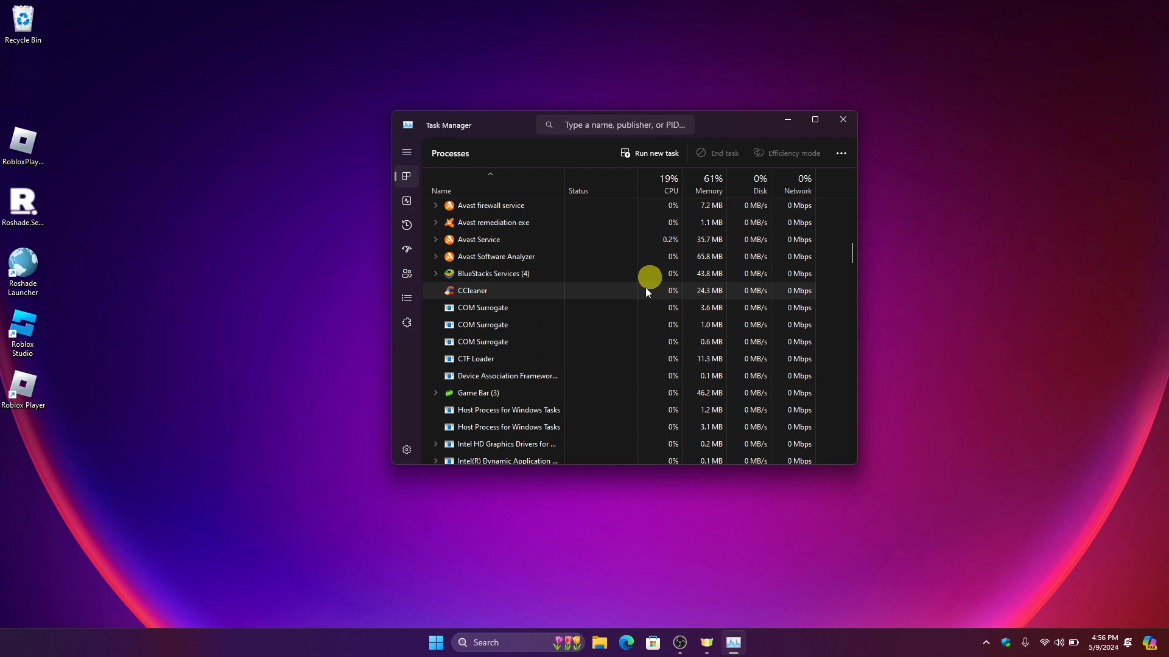
Right-click a process and keep browsing the background processes without ending any
right_click(494, 273)
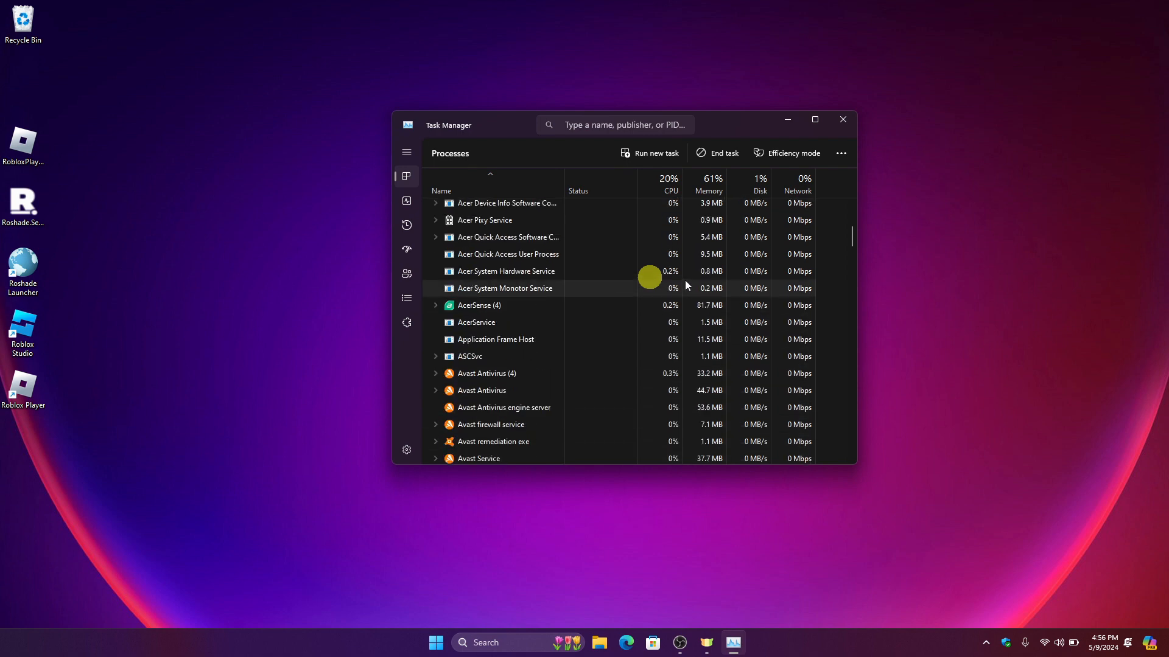
scroll("down", 3)
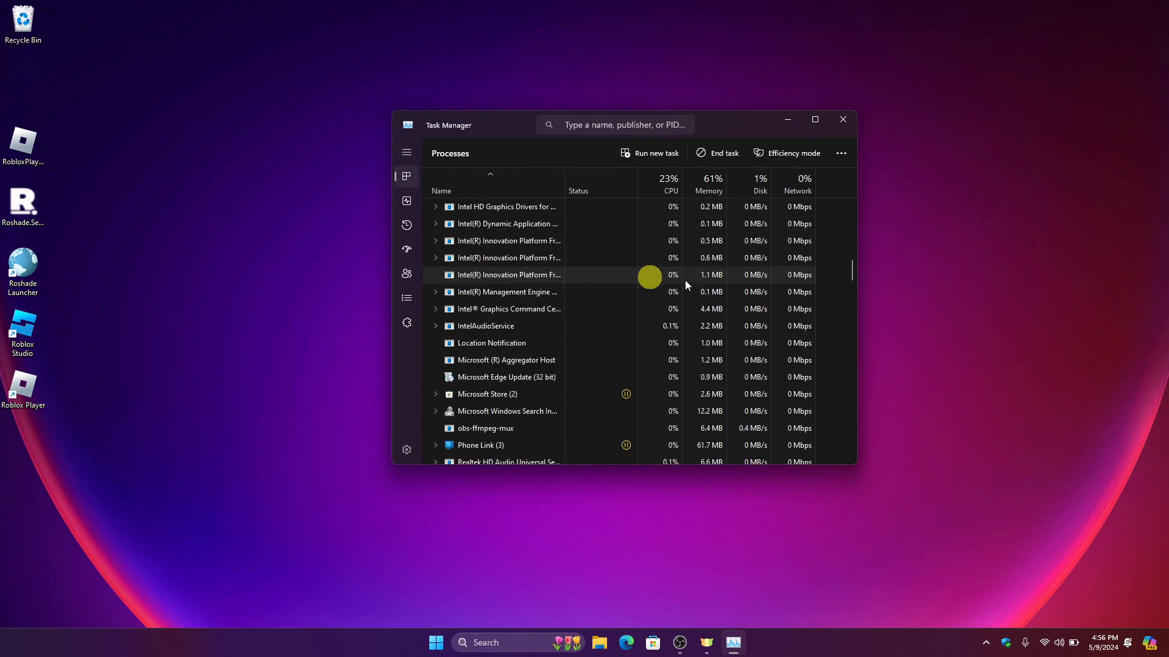
scroll("down", 3)
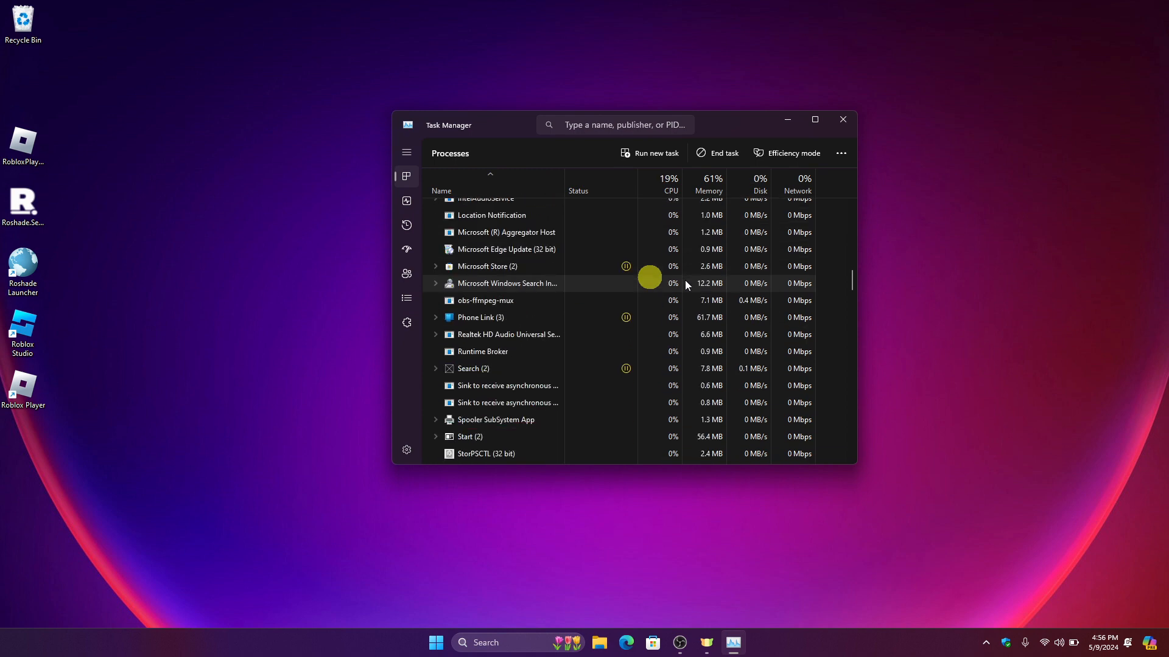
scroll("down", 3)
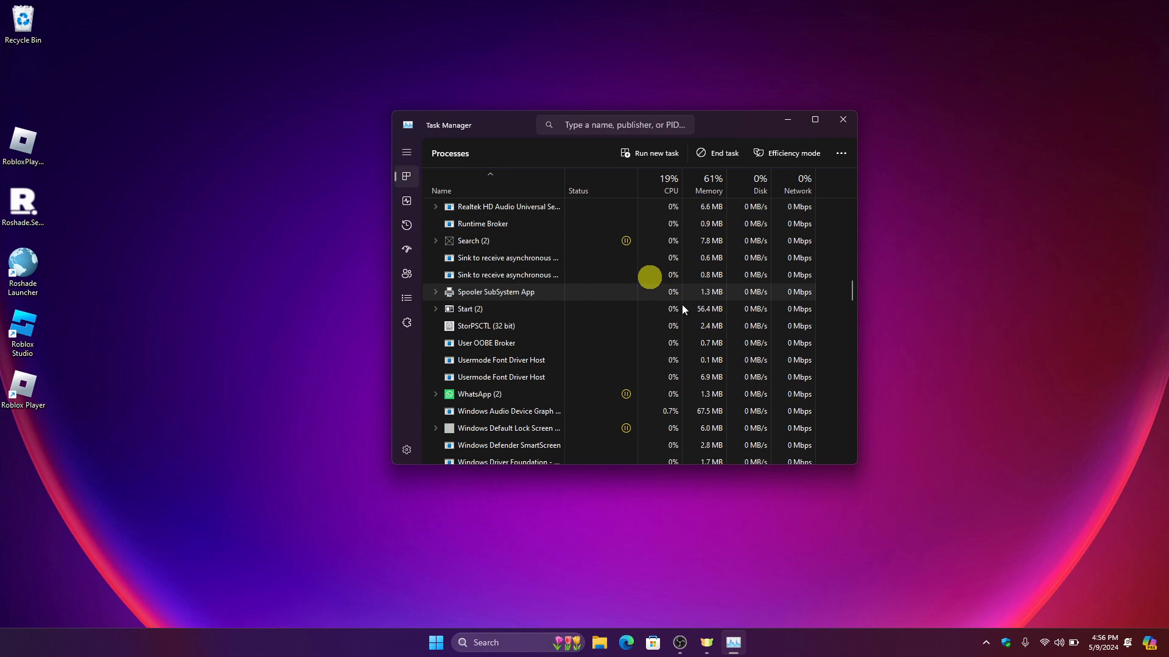
scroll("down", 3)
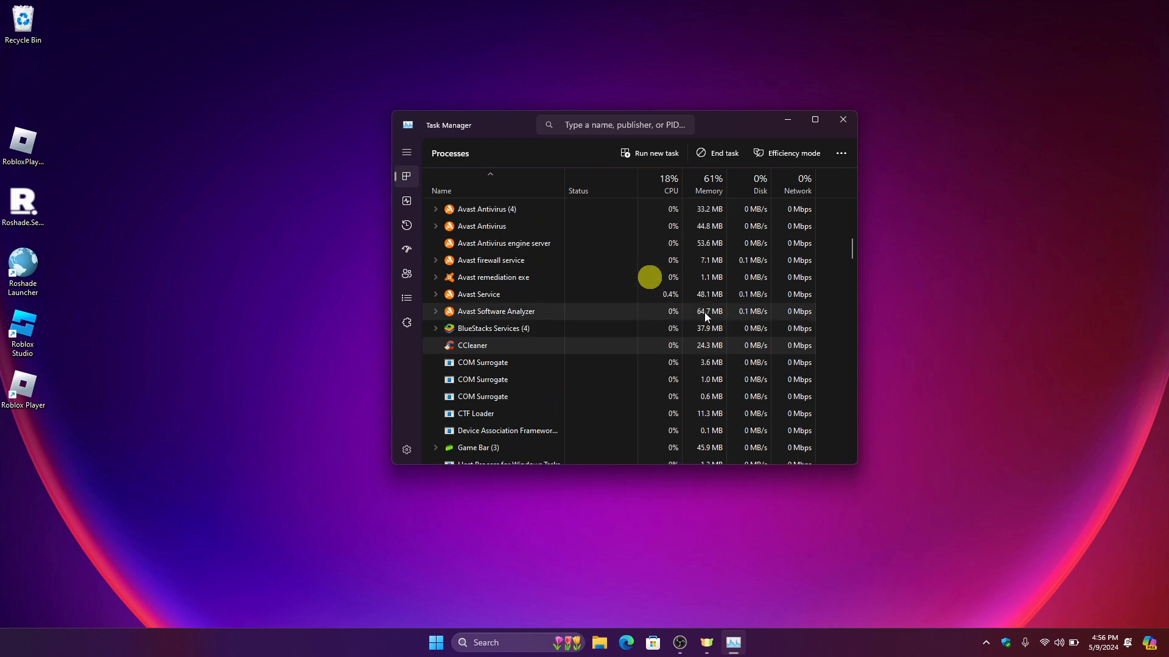
Minimize Task Manager to reveal the desktop
left_click(843, 119)
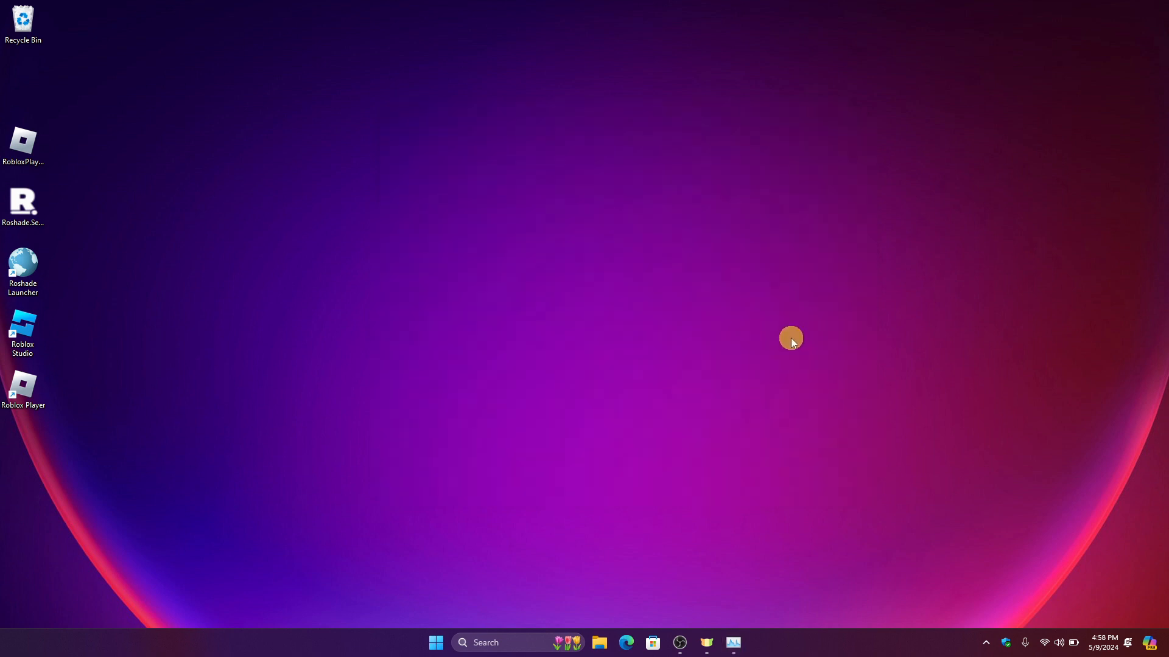
mouse_move(753, 380)
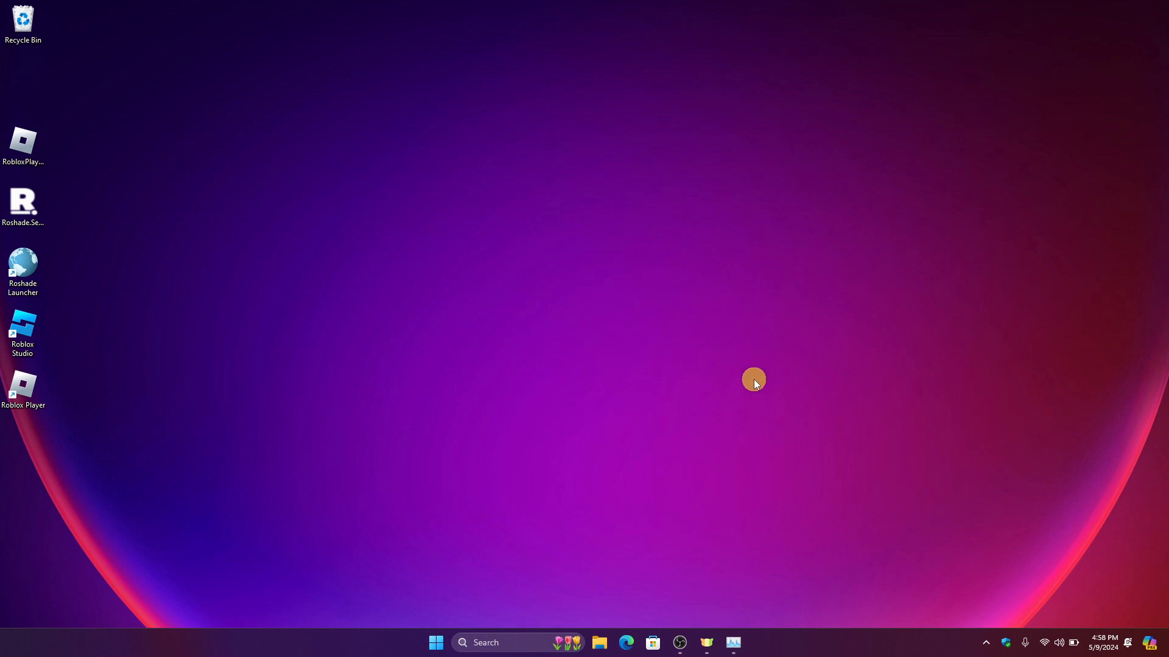
mouse_move(751, 382)
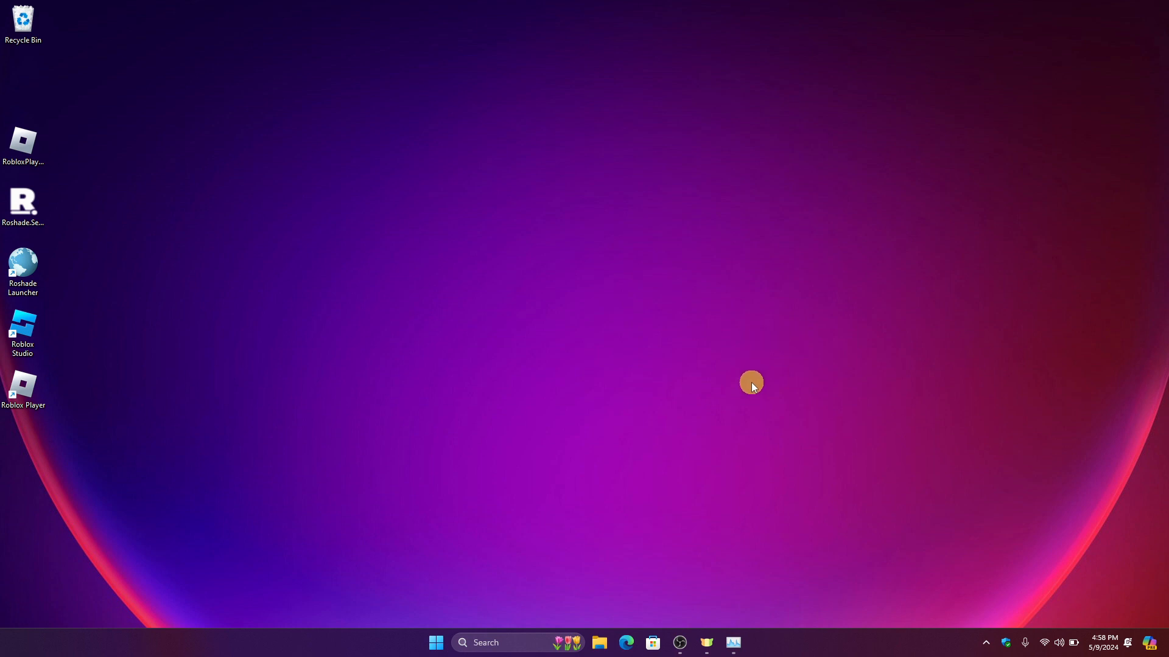
mouse_move(641, 434)
type("r")
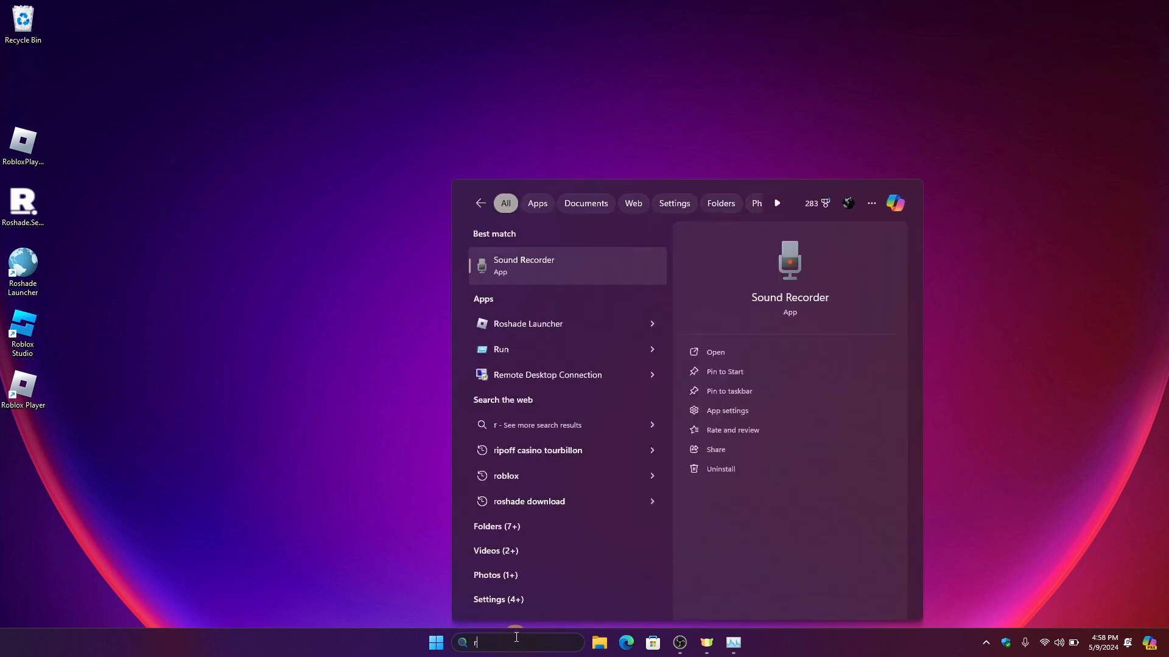
Find Roshade Launcher via search and permanently delete the old Roshade files
type("oshade Launcher")
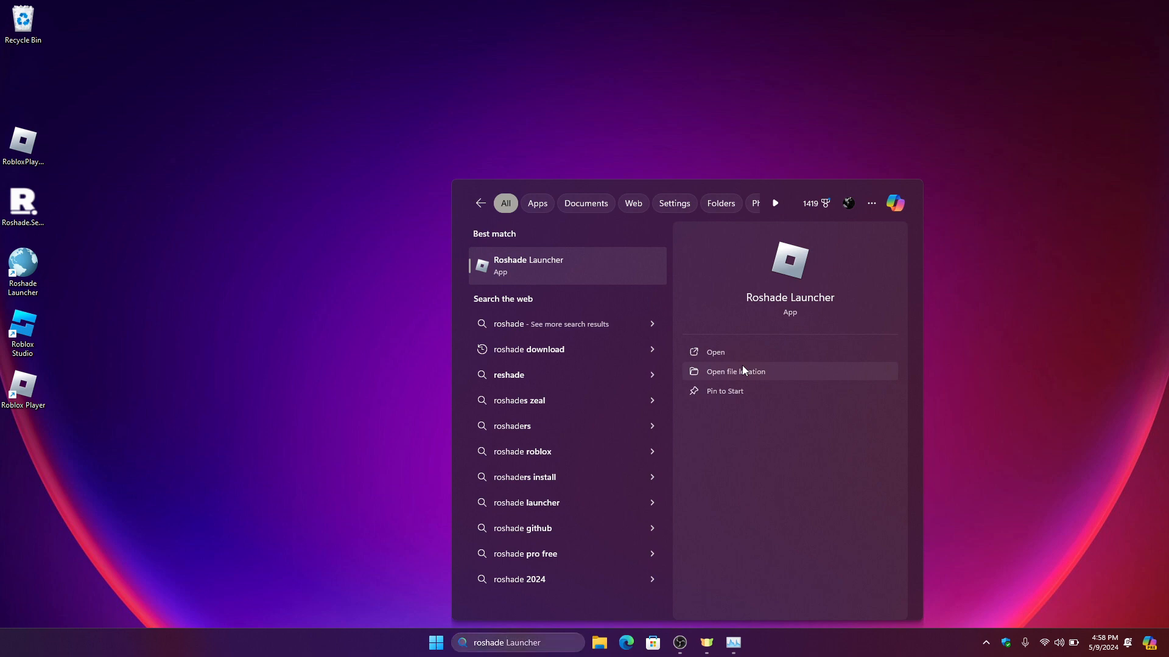
left_click(734, 371)
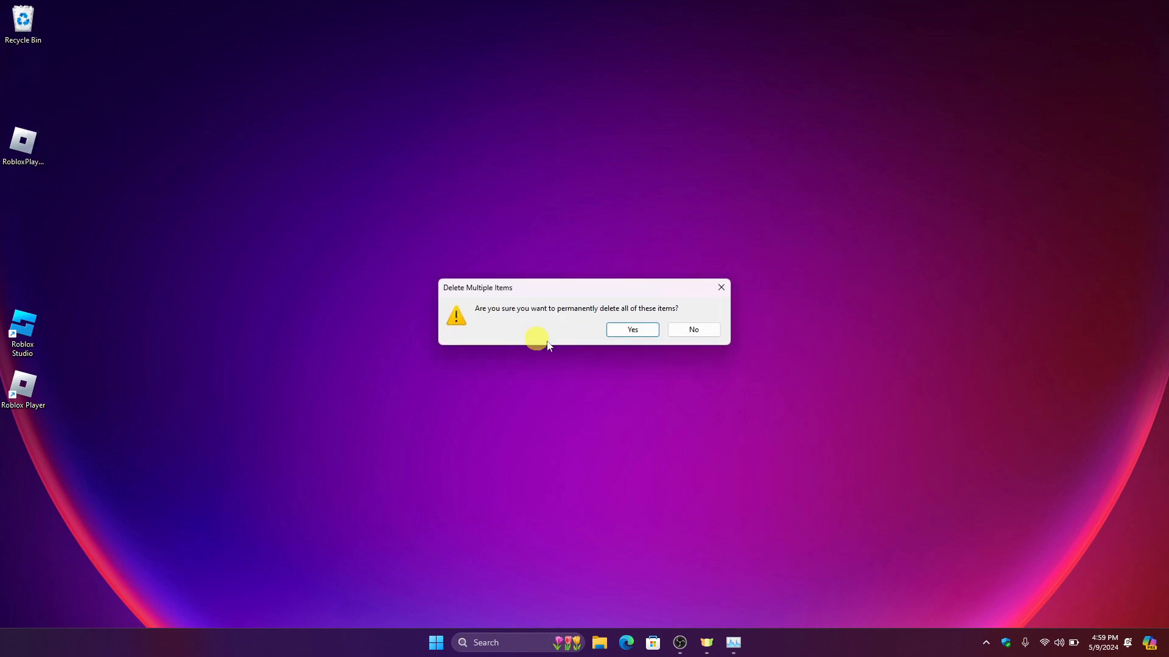
left_click(631, 329)
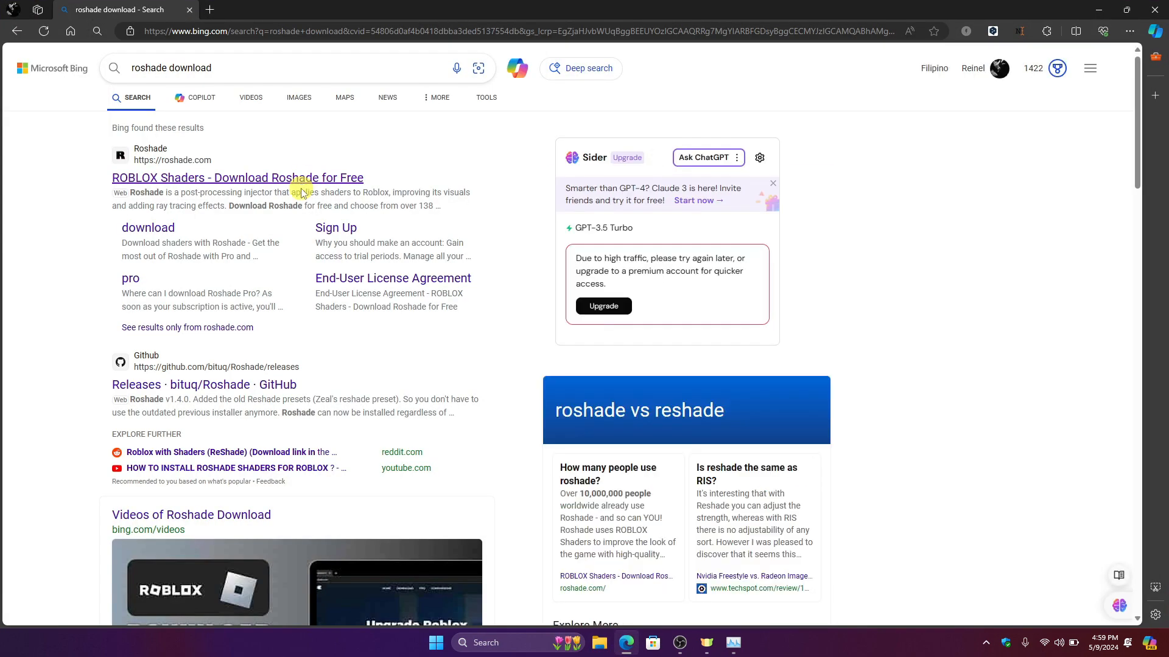
Start the free Lite download of Roshade from roshade.com
left_click(237, 177)
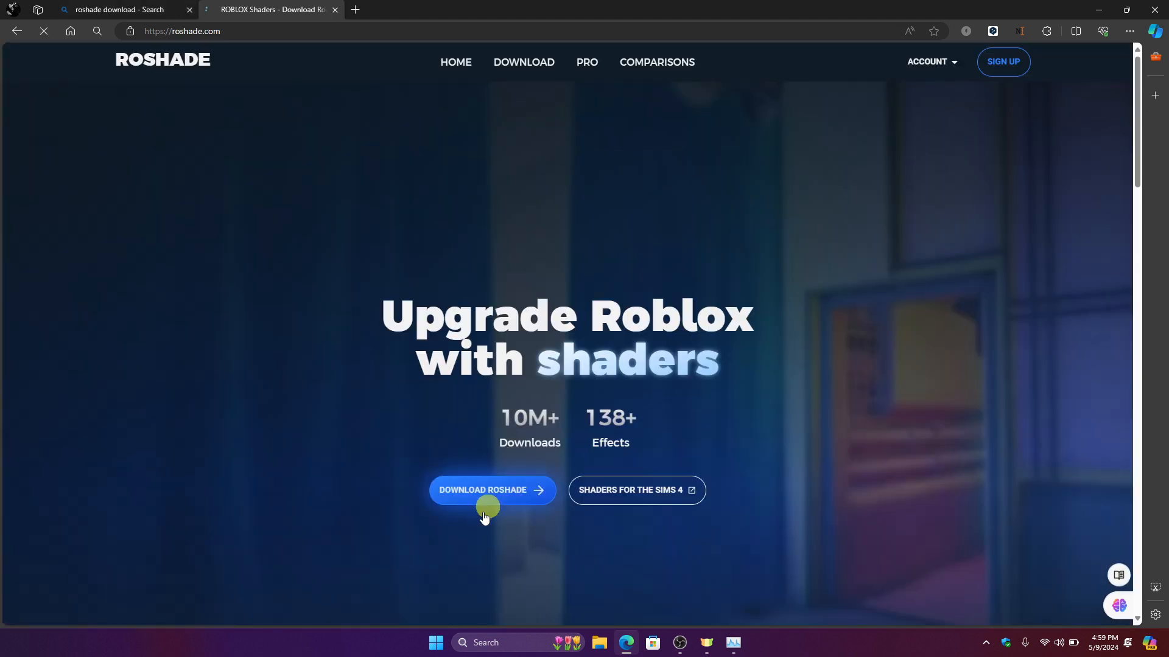
left_click(482, 490)
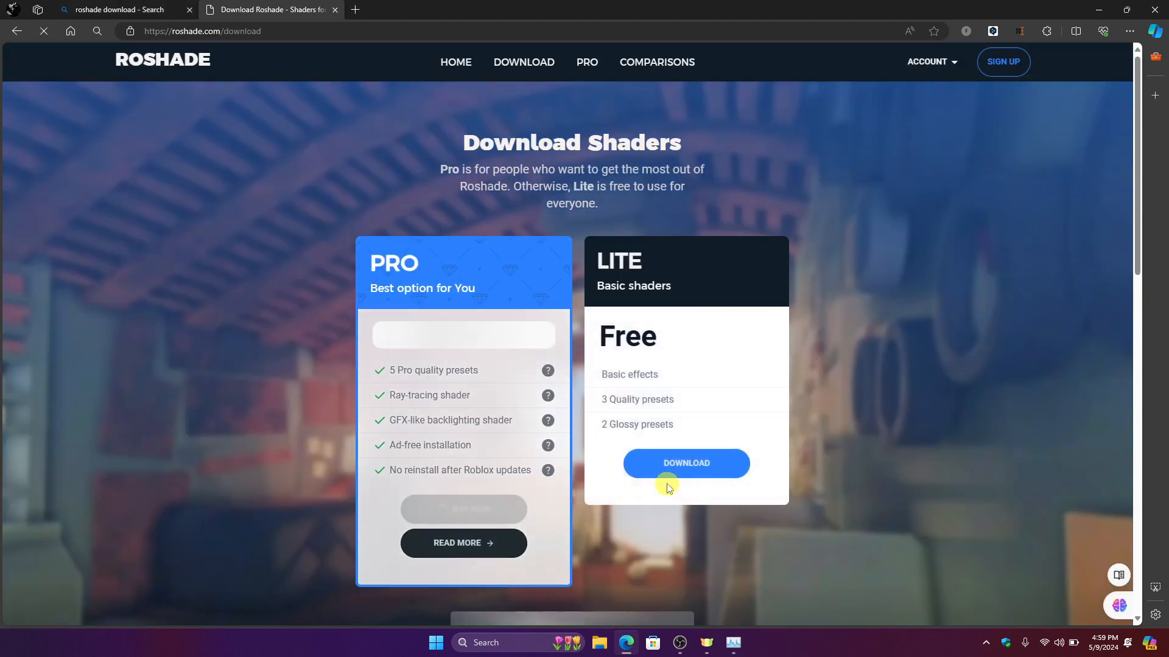
left_click(685, 463)
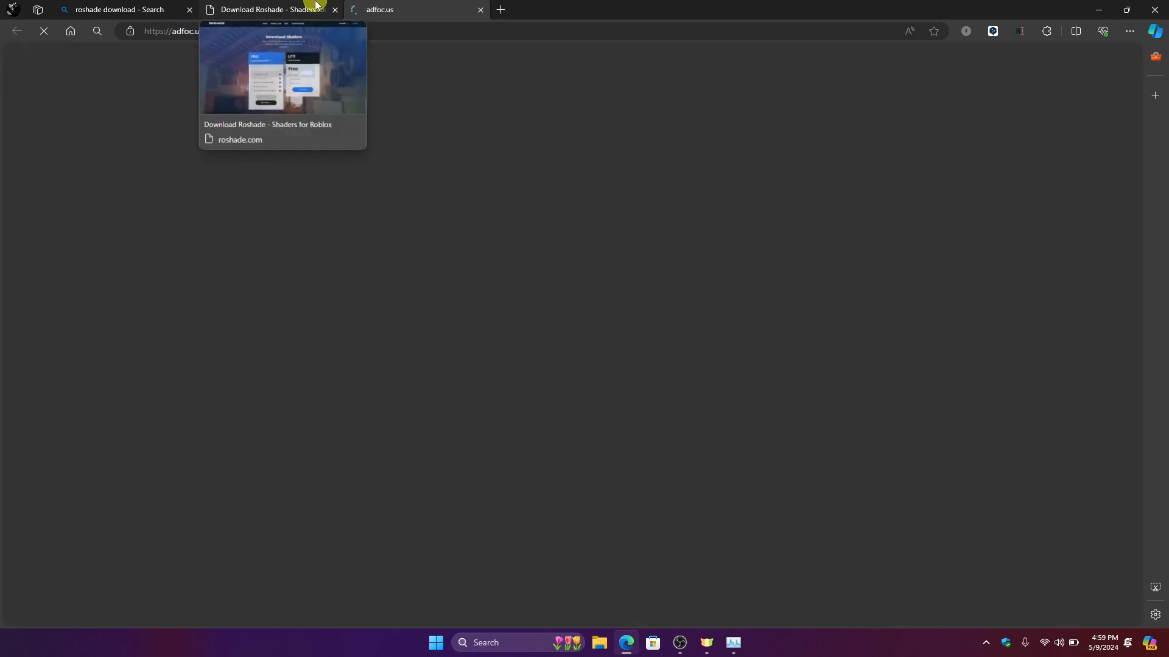
Save Roshade.Setup.3.3.1.exe to the Desktop from Edge's downloads flyout
left_click(1075, 31)
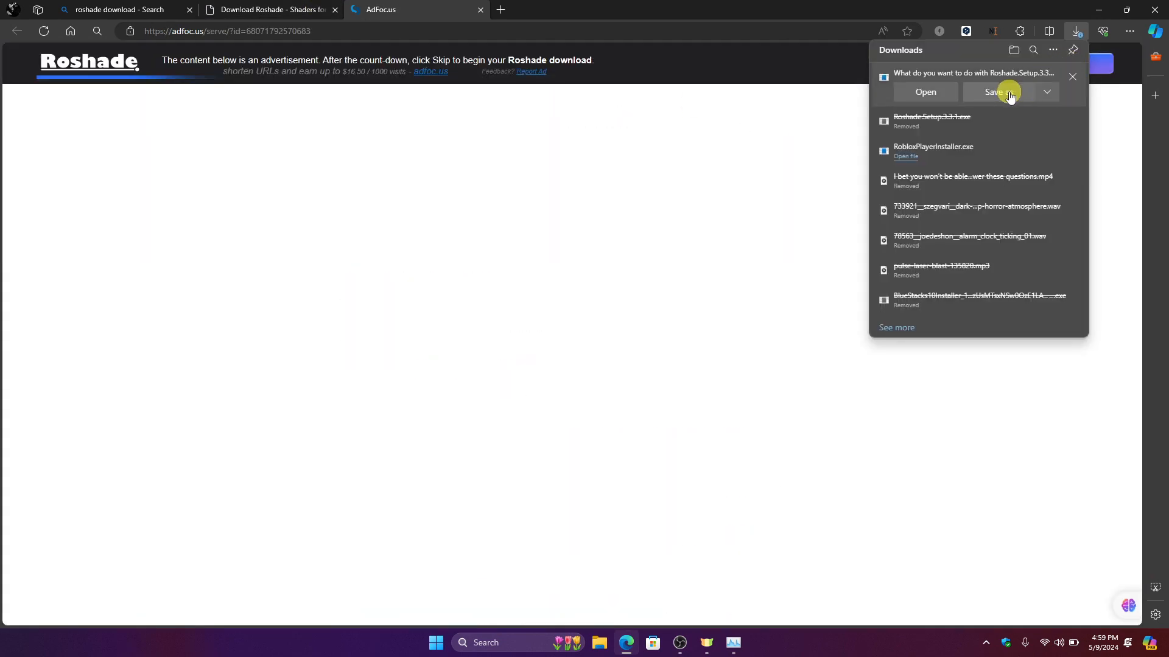
left_click(993, 92)
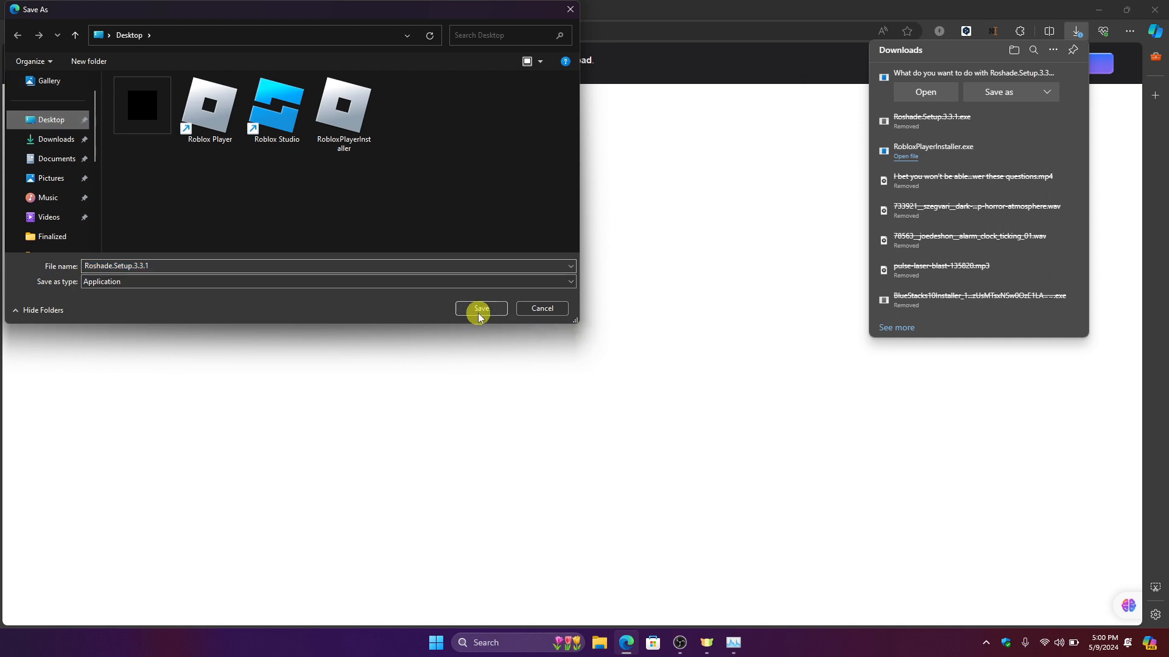
left_click(481, 308)
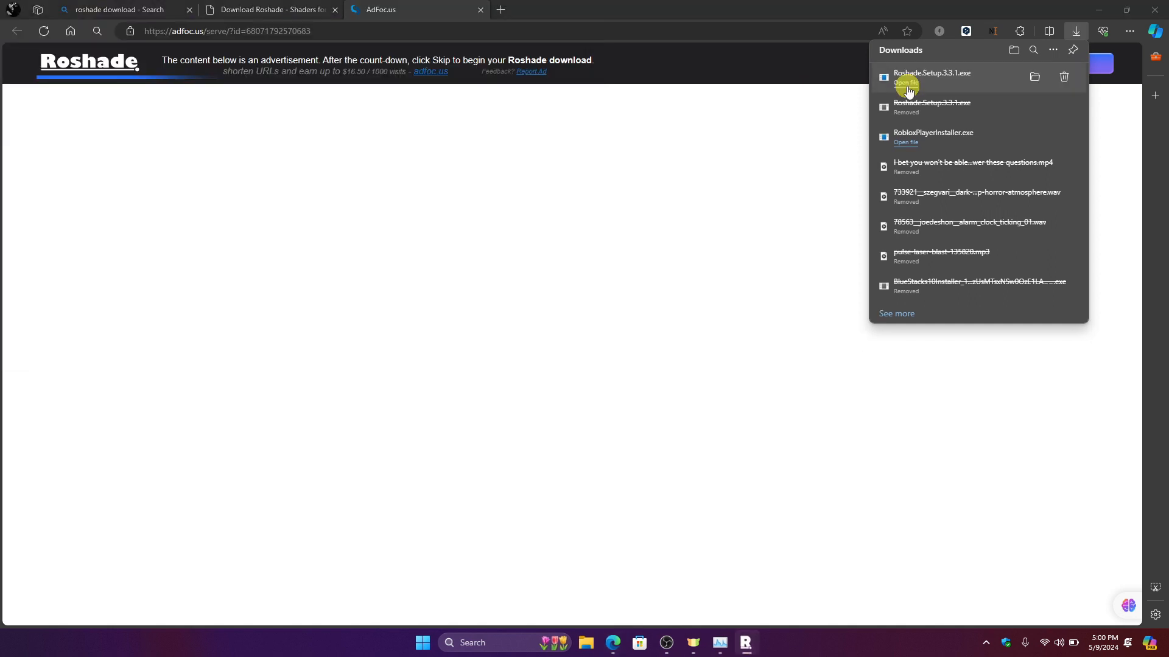
mouse_move(761, 643)
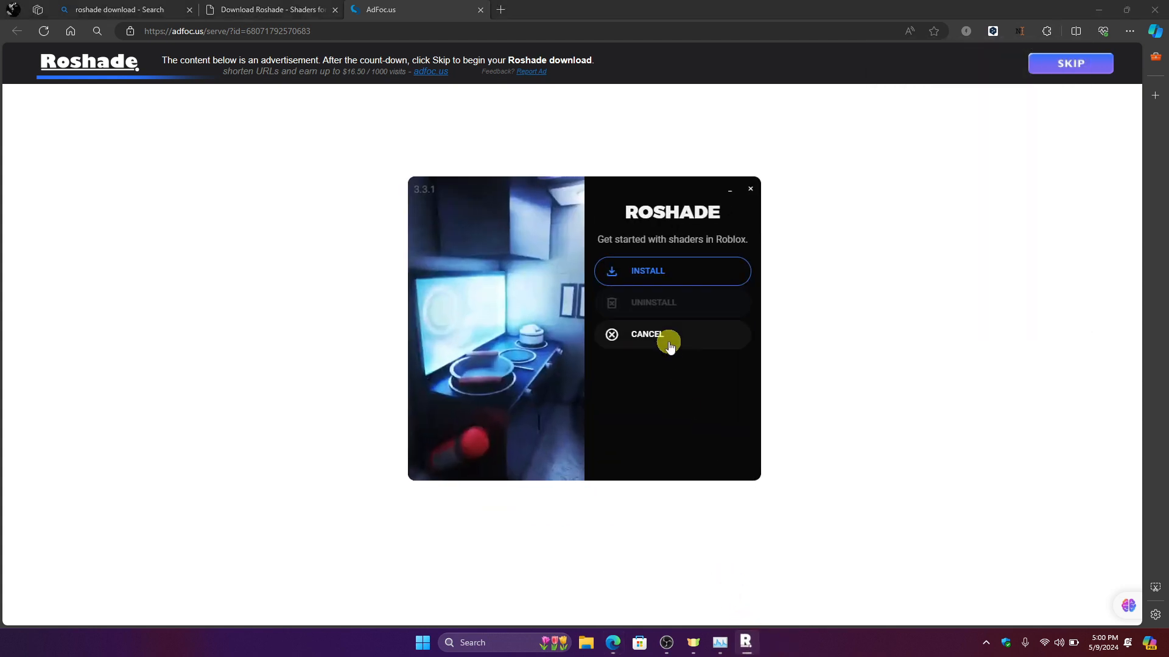
Install Roshade 3.3.1 with default F8/F7 keybinds and all presets
left_click(671, 270)
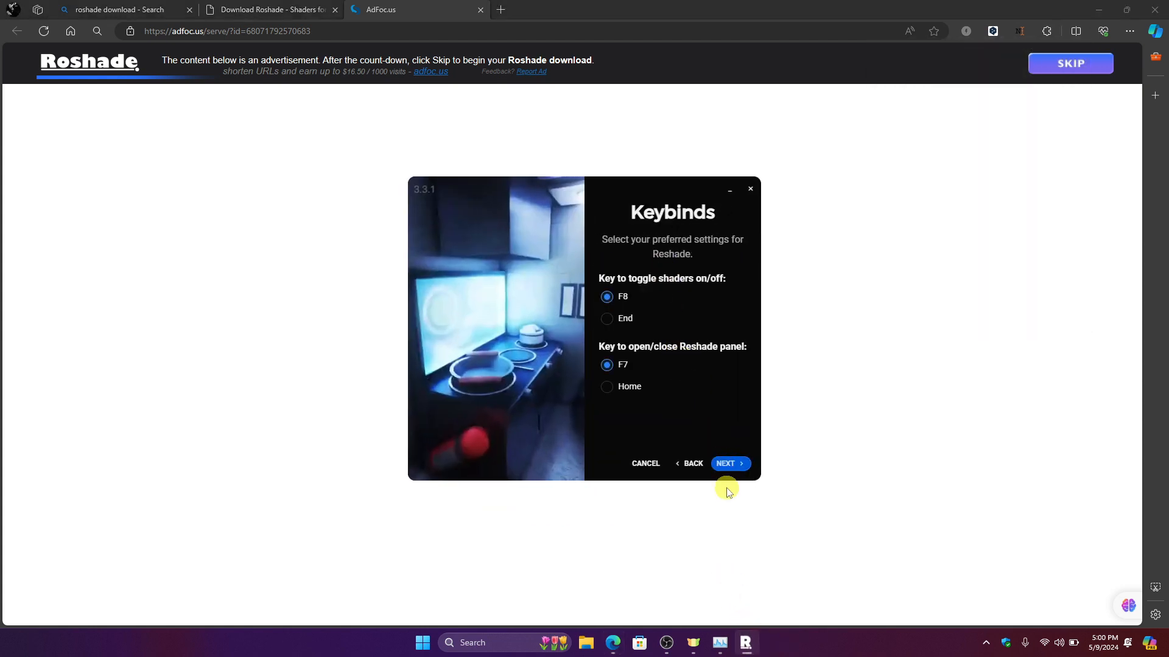
left_click(728, 463)
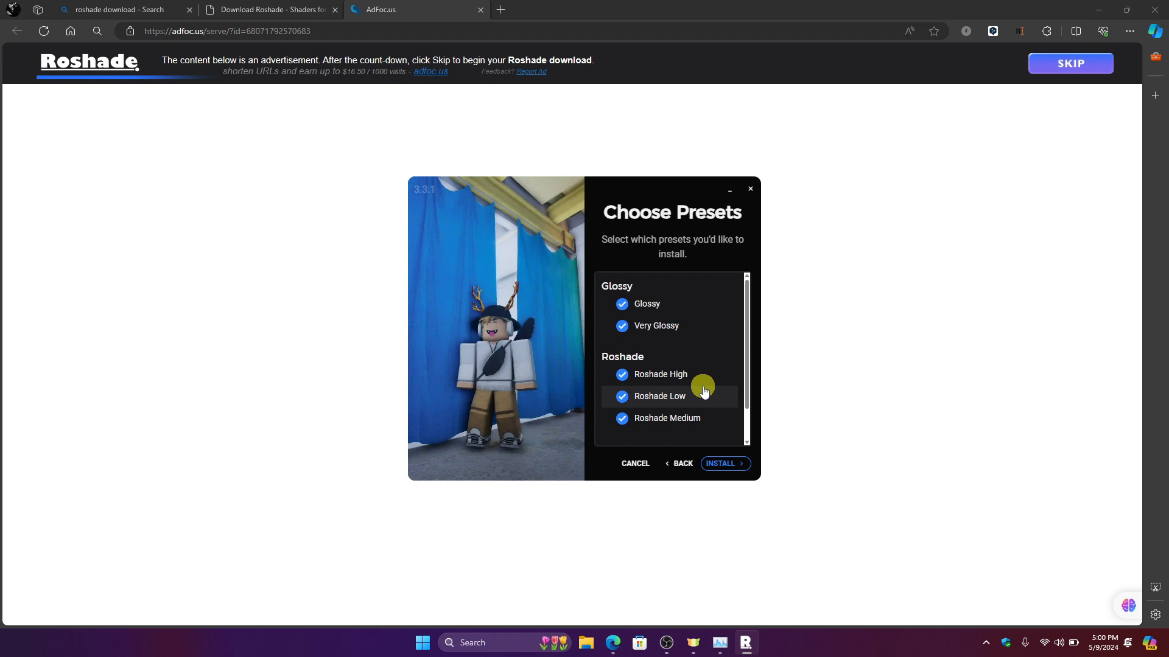
scroll("down", 3)
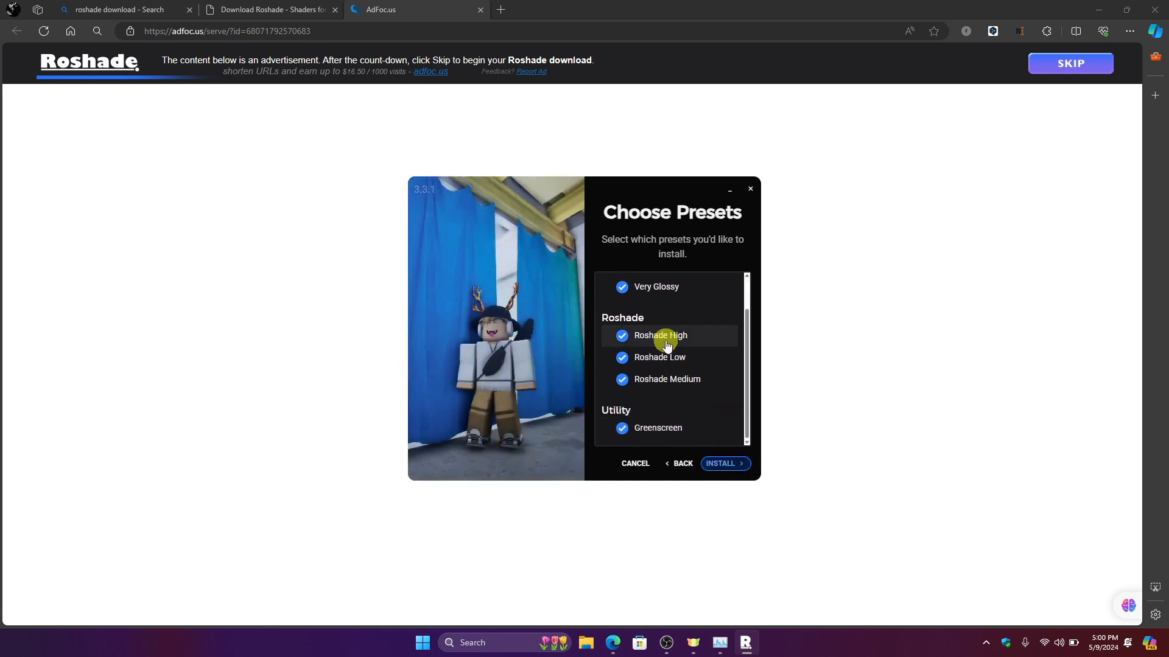
left_click(720, 463)
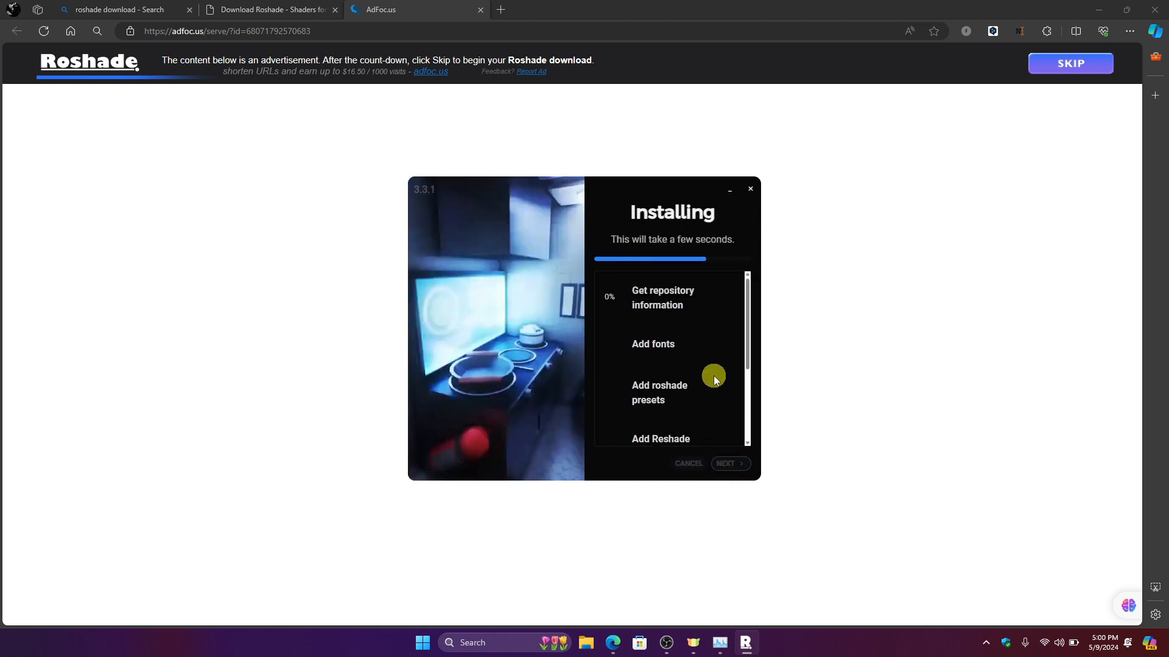